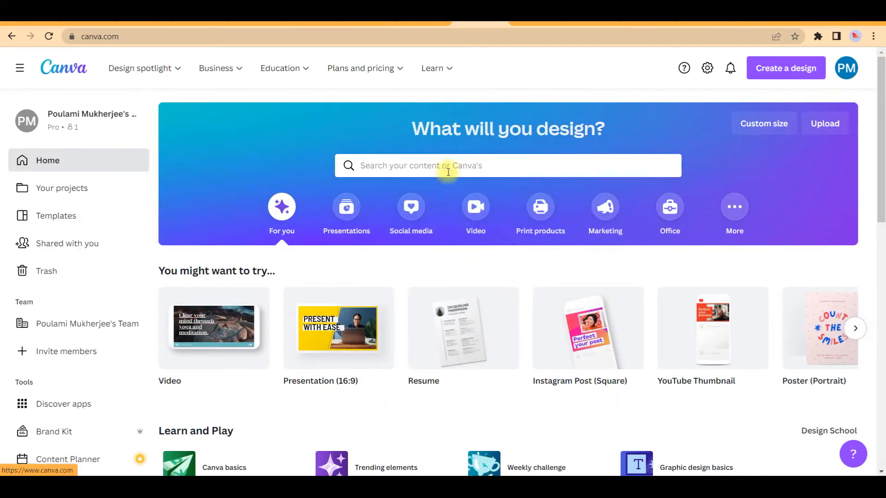
Search for 'facebook post' and create a blank Facebook Post design
left_click(506, 165)
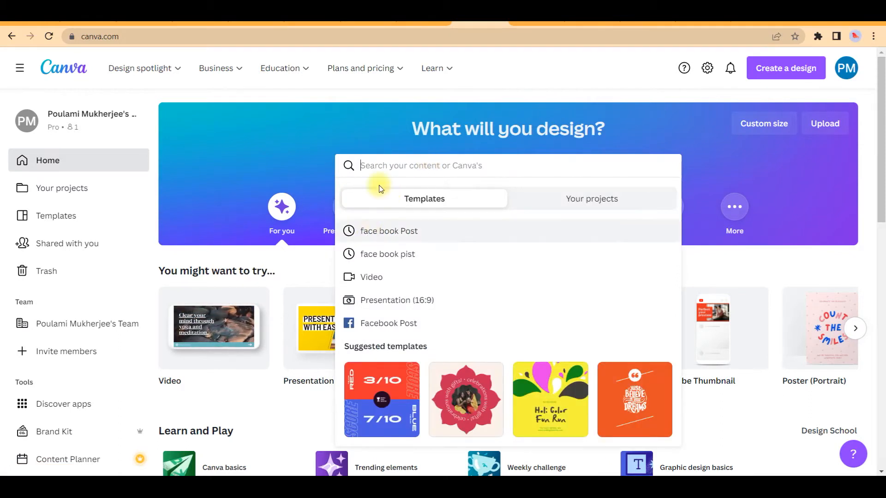
type("facebook post")
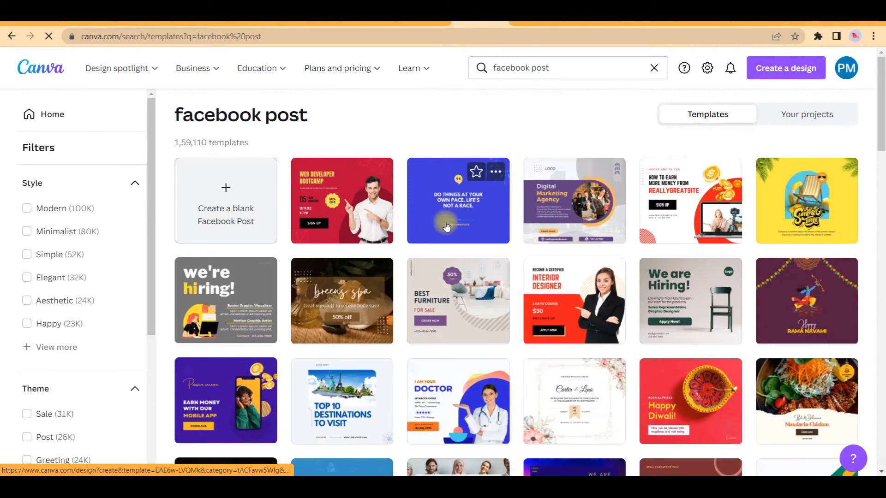
scroll("down", 3)
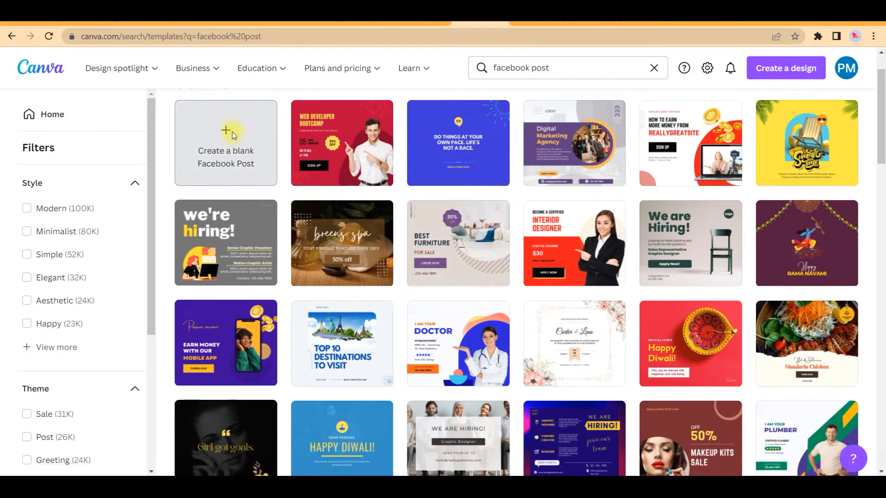
left_click(225, 143)
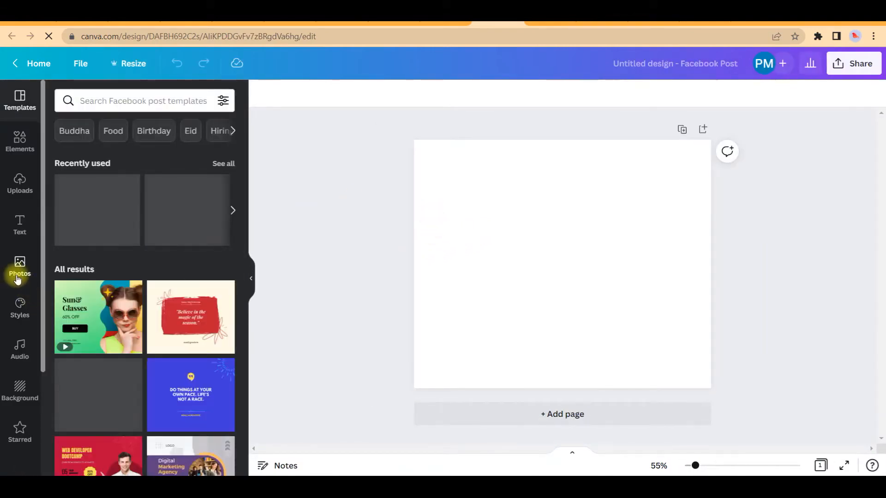
Add the baby-with-ball photo from the Photos library to the page
left_click(20, 267)
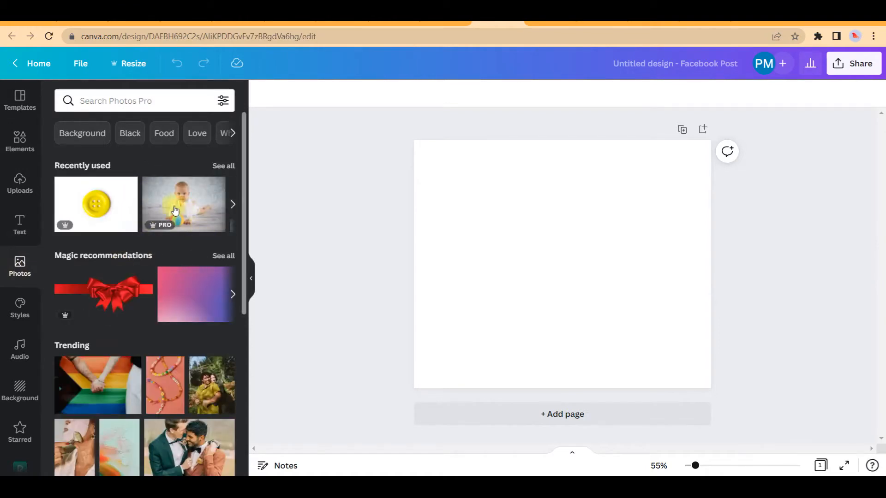
mouse_move(187, 208)
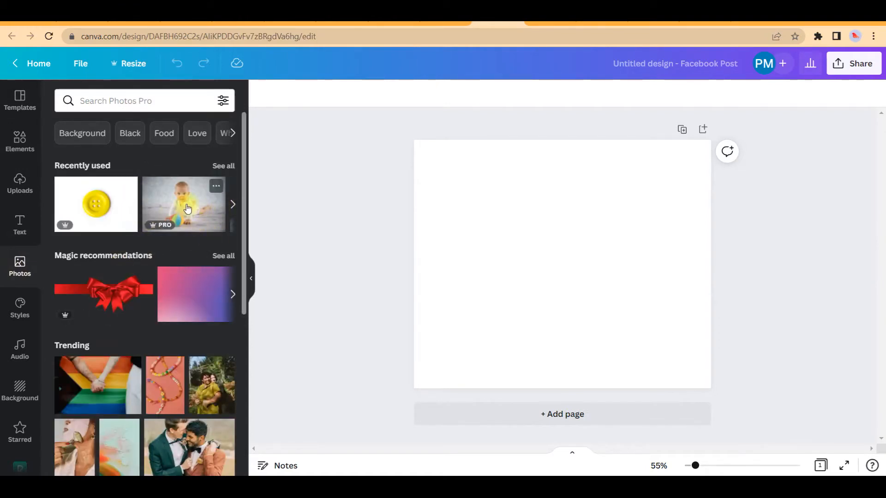
left_click(182, 204)
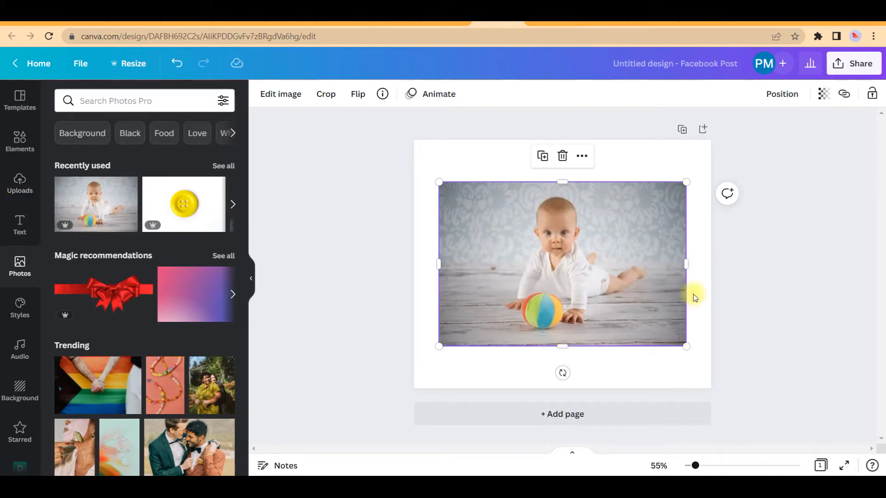
mouse_move(499, 236)
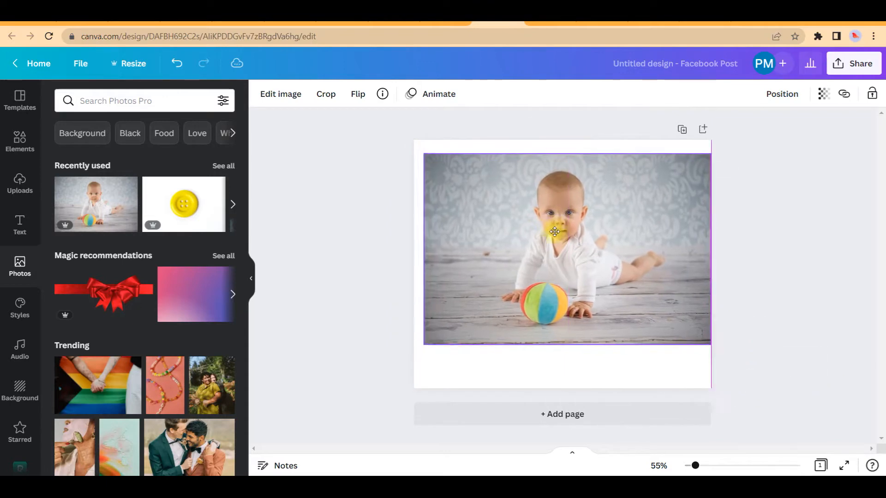
Select the baby photo, enlarge it and center it on the page
left_click(555, 231)
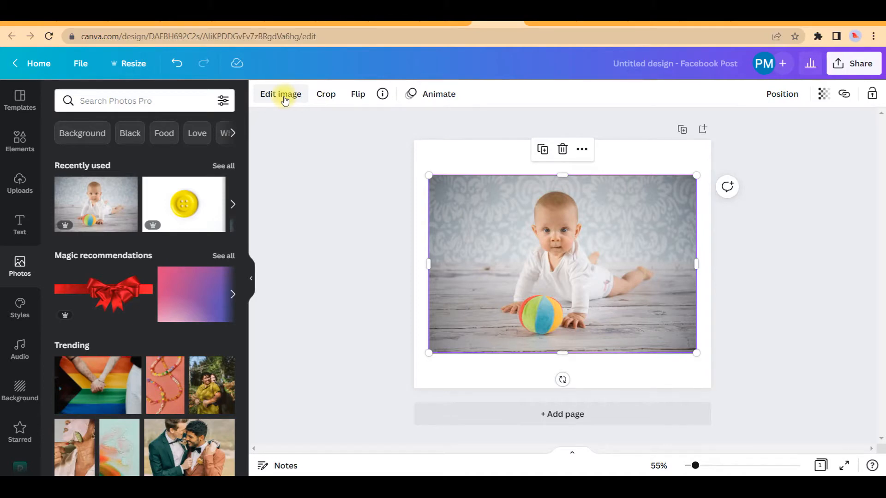
Run Background Remover from Edit image on the baby photo
left_click(281, 93)
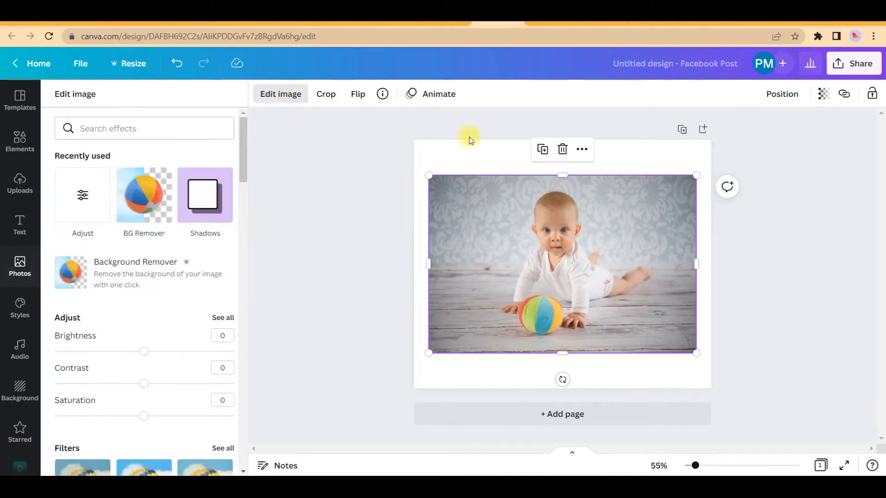
mouse_move(504, 196)
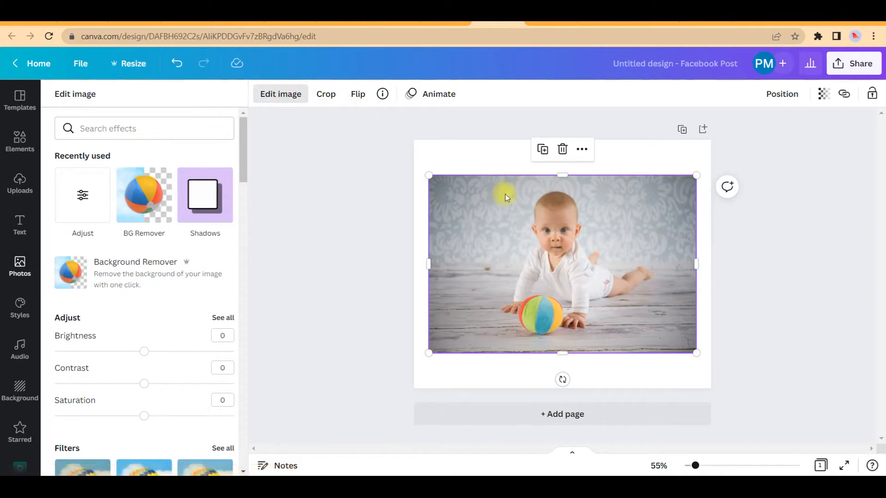
mouse_move(333, 177)
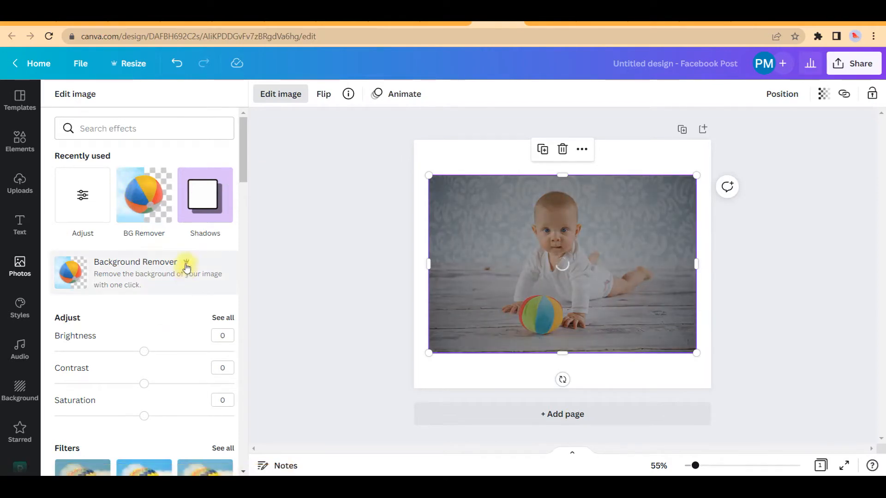
left_click(134, 262)
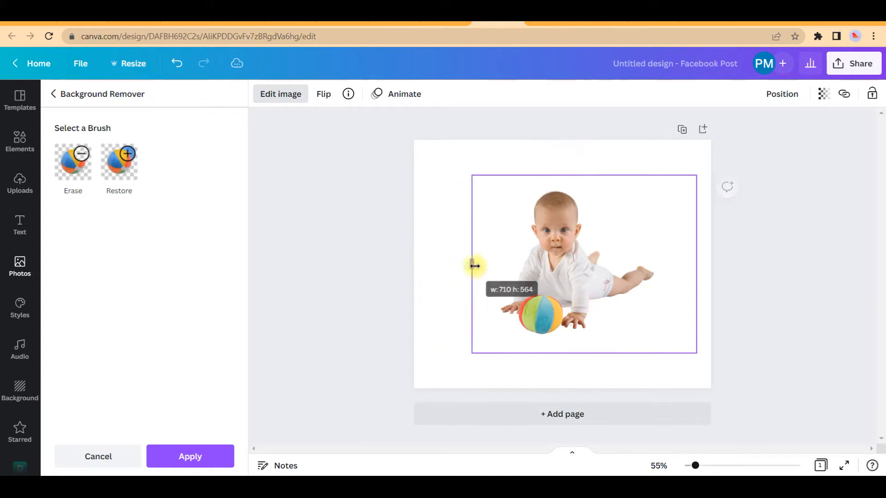
Narrow the cutout photo's frame and activate the Erase brush
left_click_drag(473, 266, 672, 275)
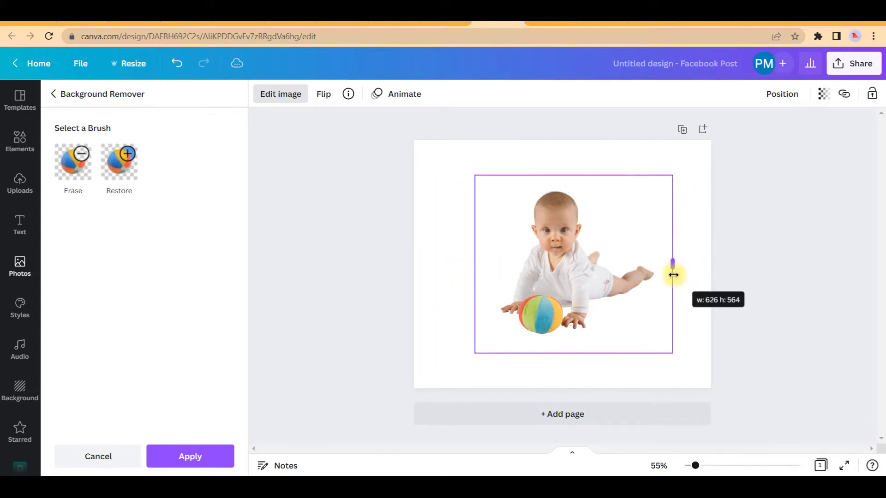
left_click(536, 330)
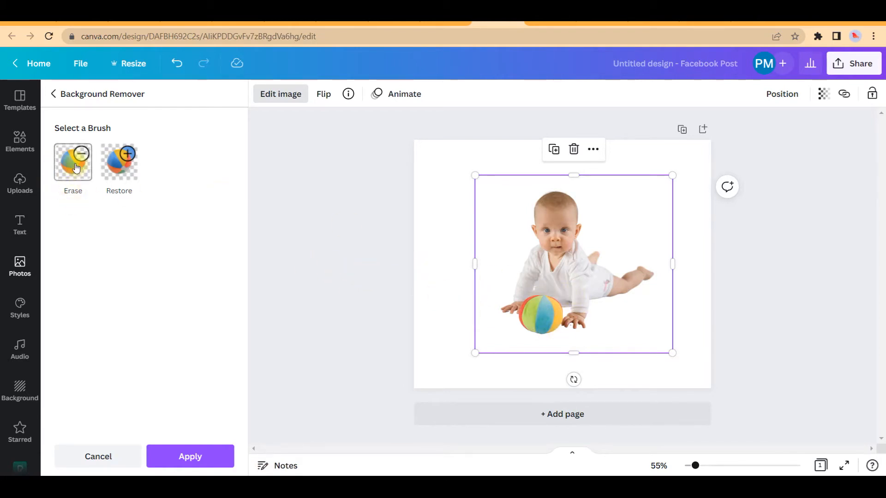
left_click(73, 162)
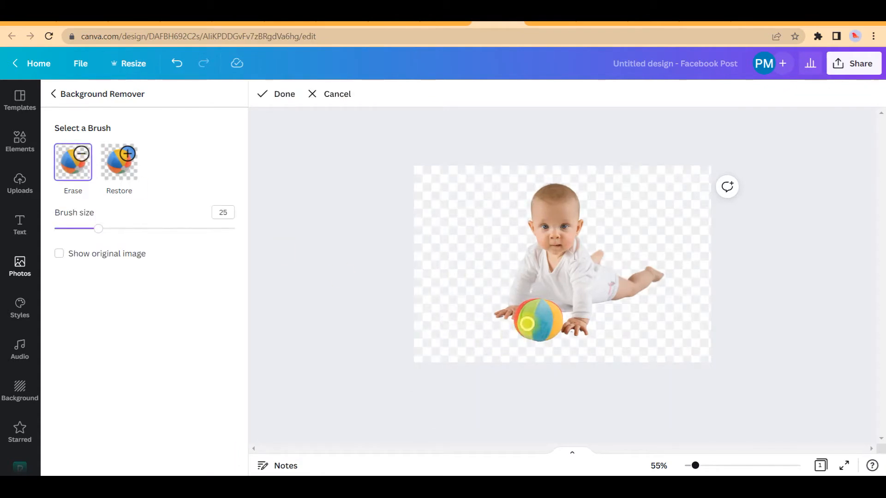
Enlarge the eraser brush and paint out the colourful ball
left_click_drag(528, 323, 470, 308)
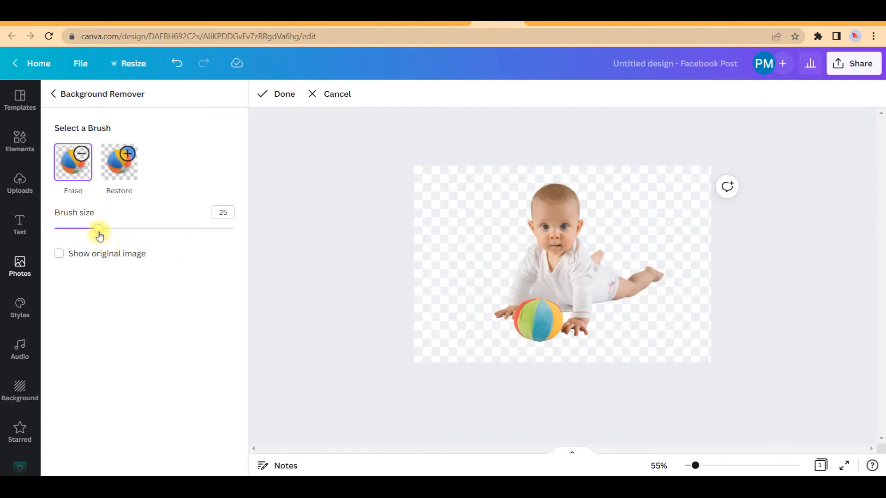
left_click_drag(97, 228, 102, 228)
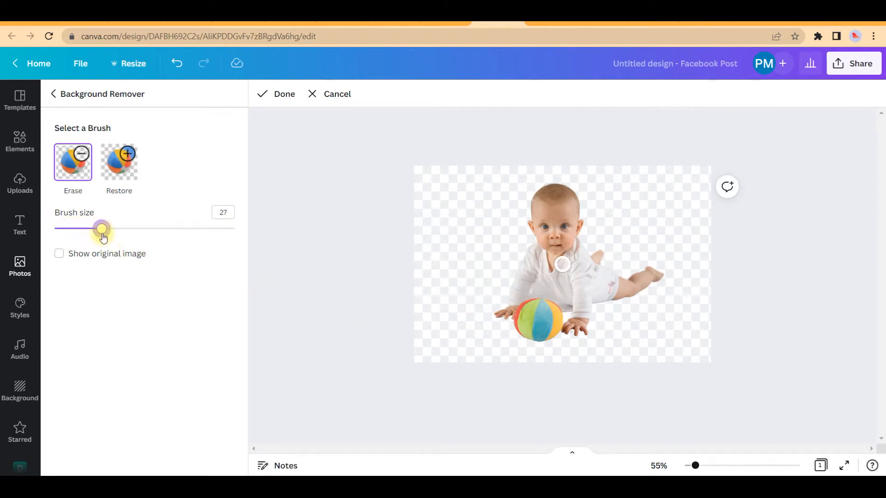
left_click_drag(102, 227, 123, 227)
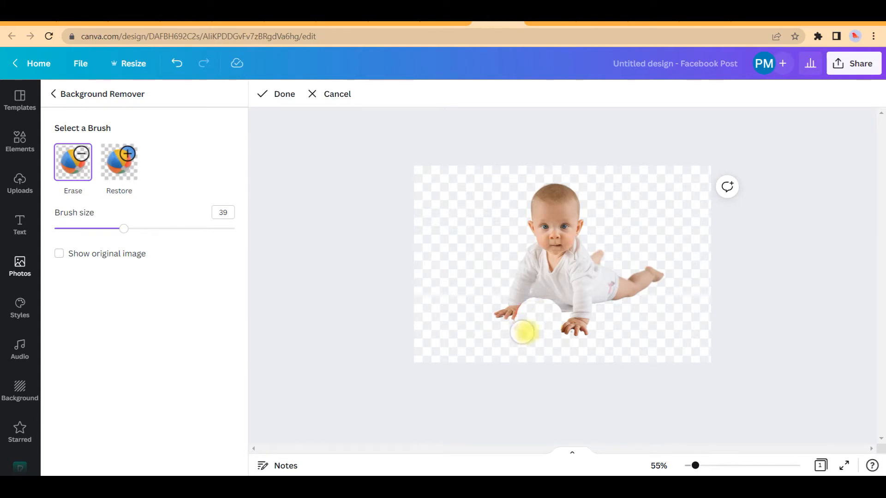
mouse_move(524, 317)
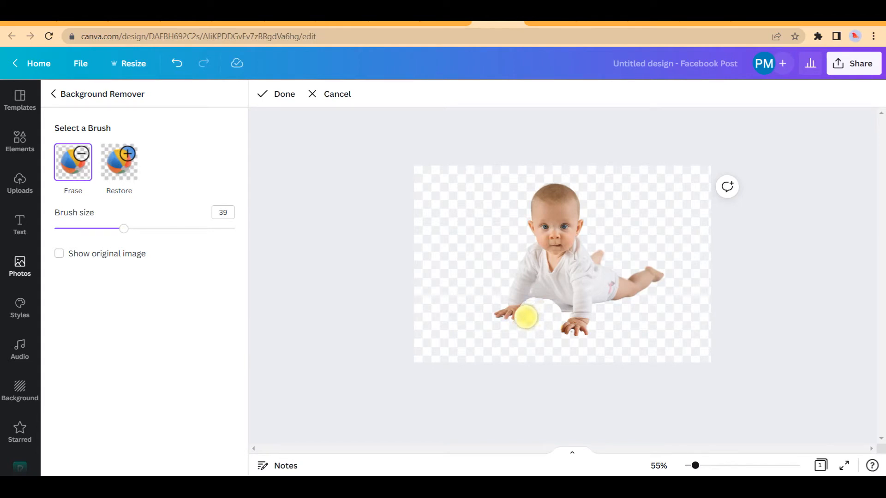
left_click_drag(524, 316, 524, 335)
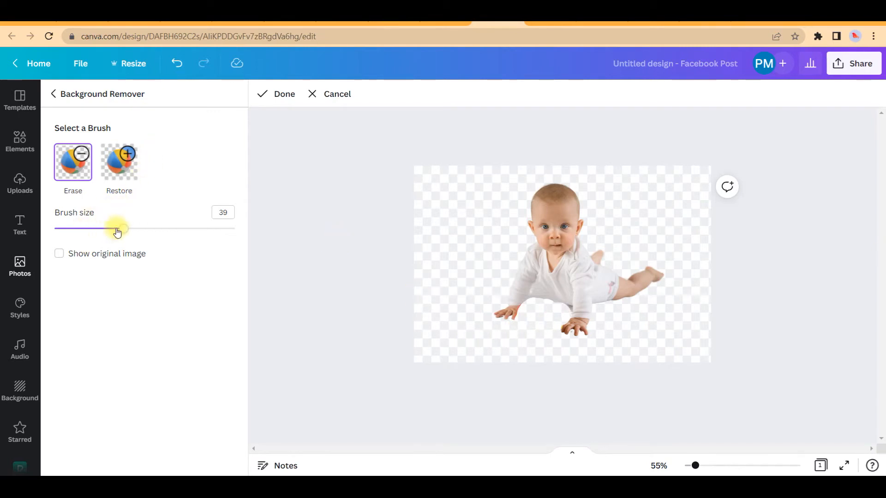
Shrink the brush and clean ball traces under the body and hand
left_click_drag(116, 229, 78, 228)
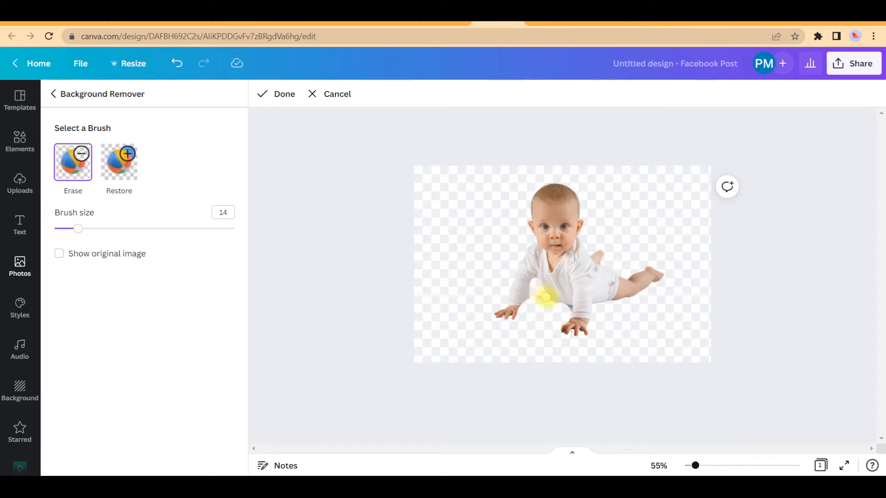
left_click_drag(545, 300, 568, 310)
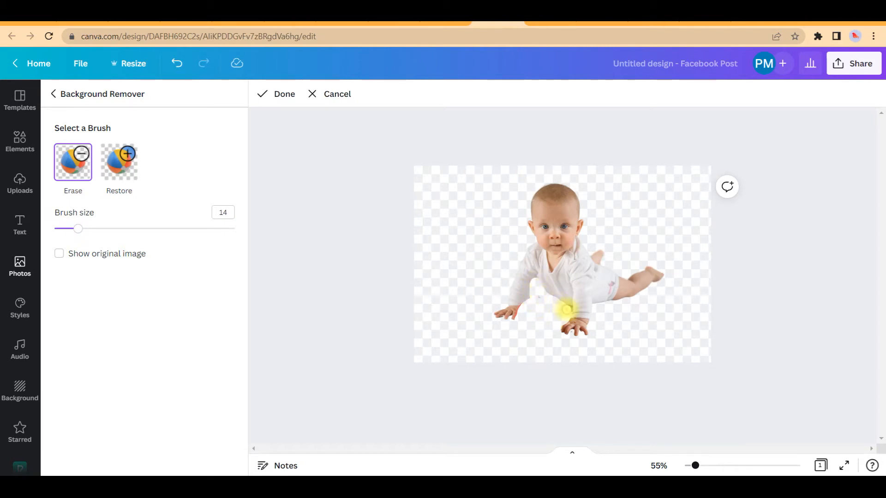
left_click_drag(568, 309, 535, 296)
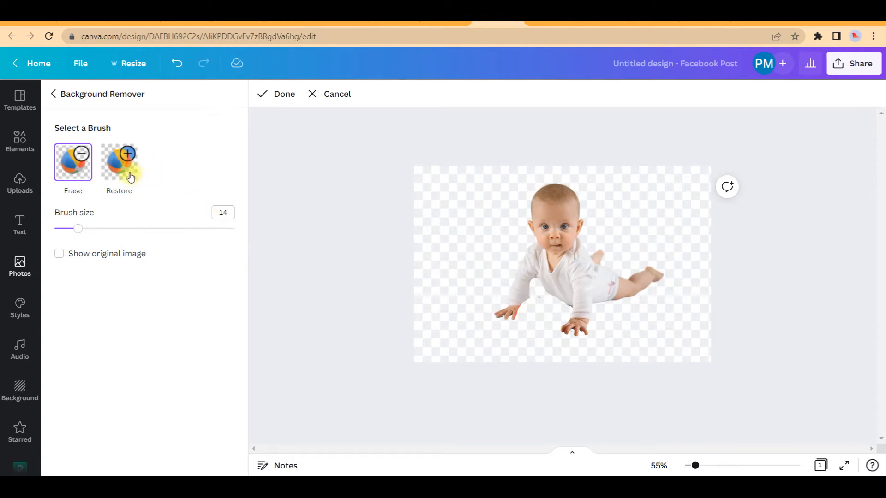
Click Done to exit the Erase brush mode
left_click(118, 161)
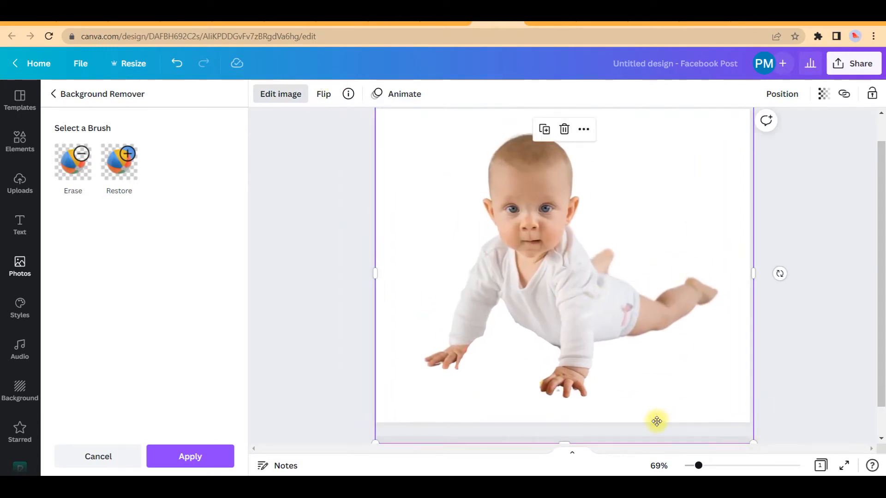
Apply the background removal edits, deselect to preview, then reselect the cutout
left_click(189, 456)
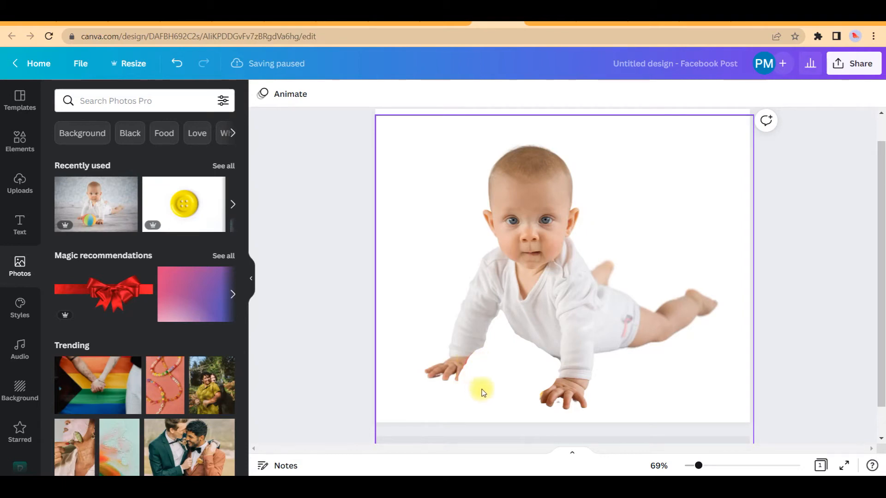
mouse_move(520, 336)
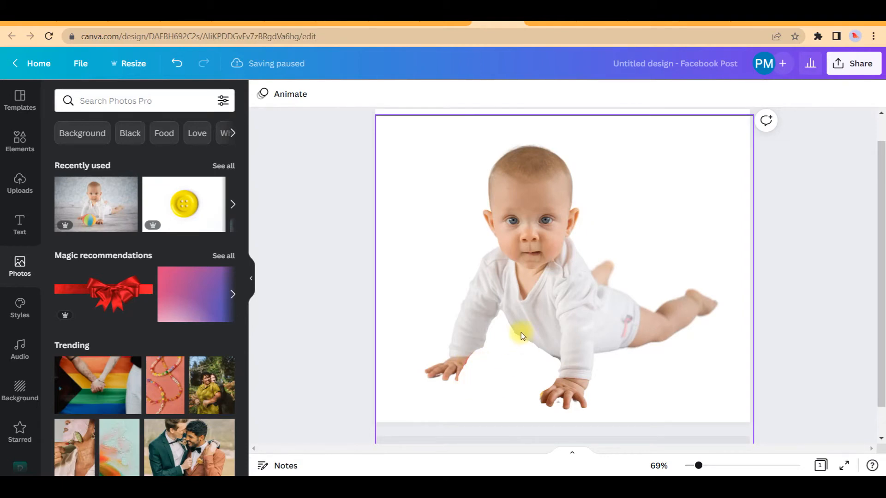
mouse_move(587, 165)
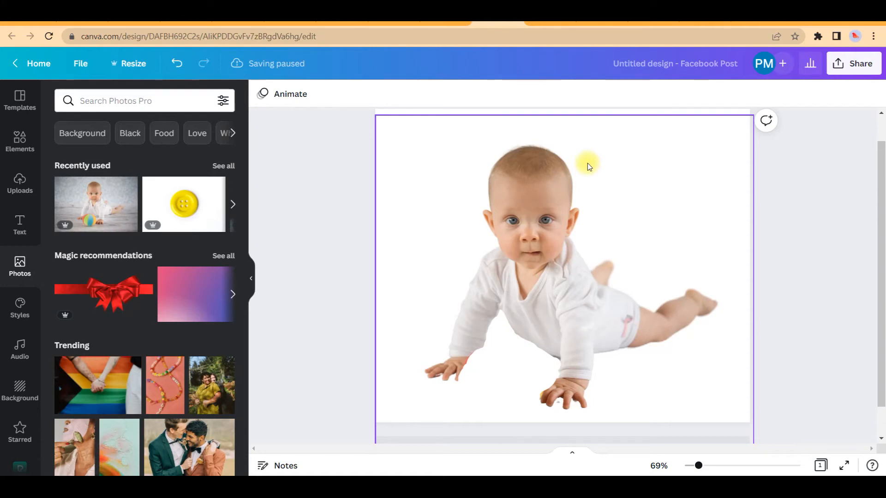
left_click(19, 141)
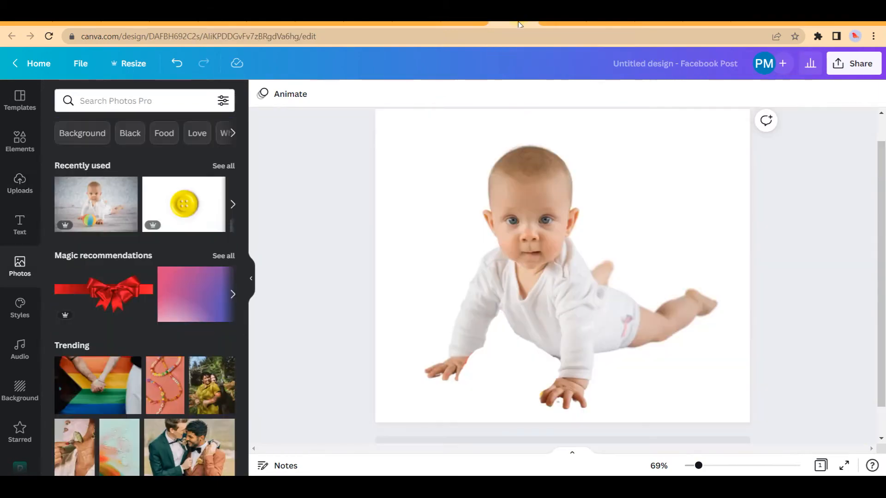
left_click(605, 224)
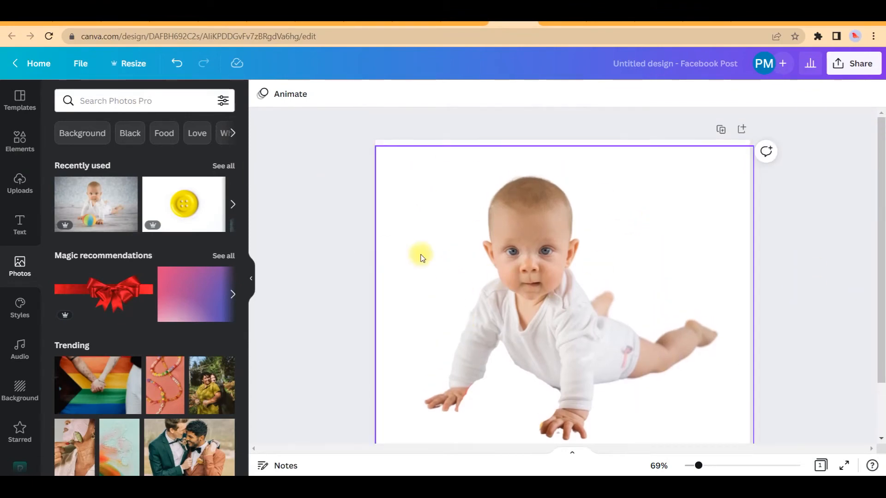
mouse_move(465, 274)
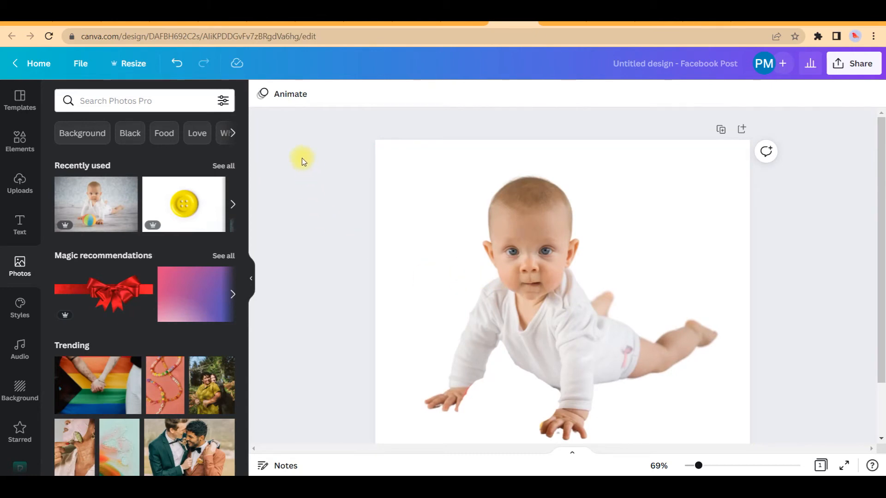
mouse_move(302, 161)
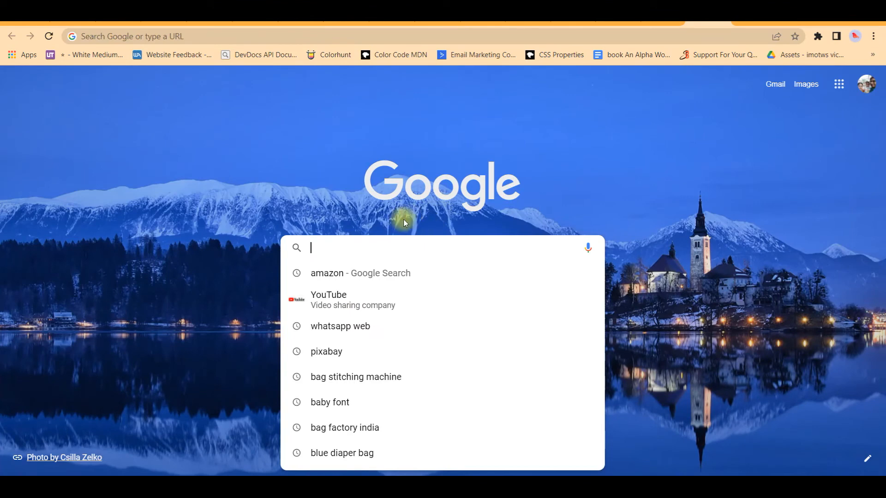
Search 'bg remove' in a new tab and open the remove.bg homepage
type("bg remove")
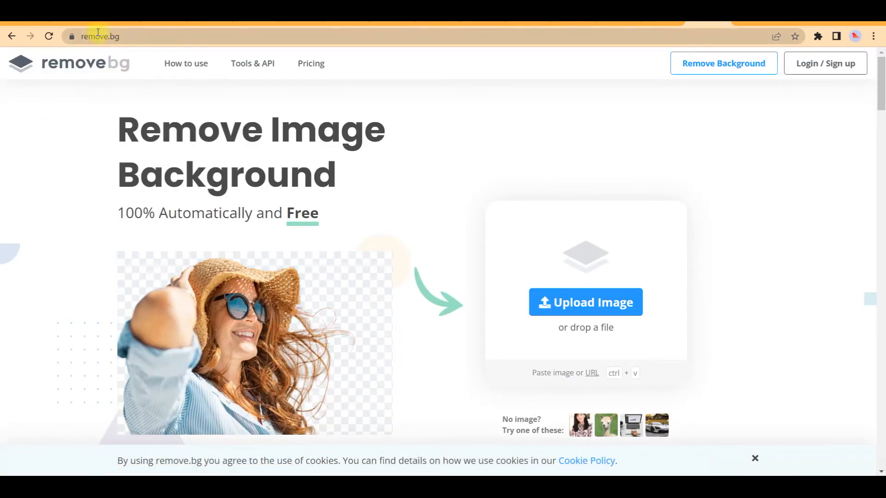
mouse_move(330, 241)
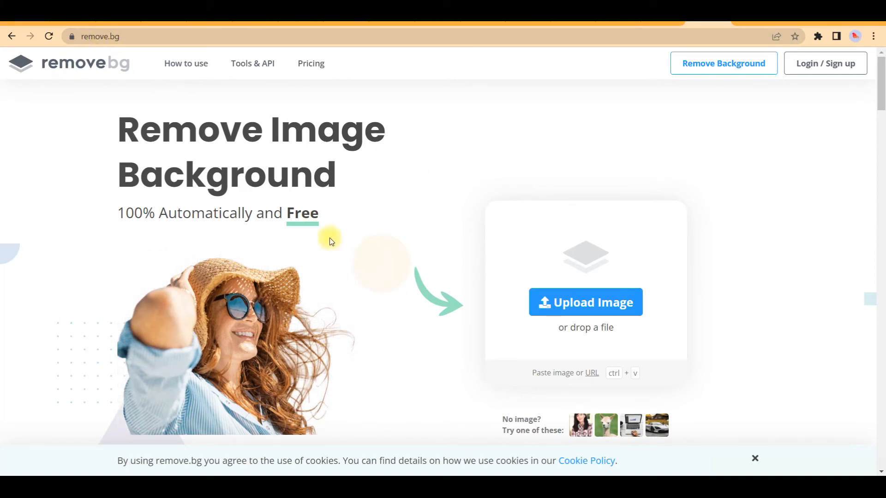
mouse_move(446, 223)
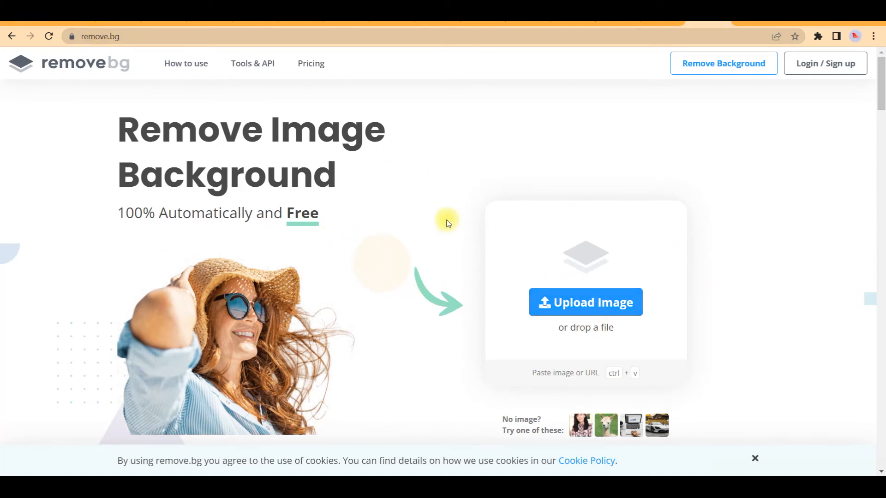
mouse_move(473, 238)
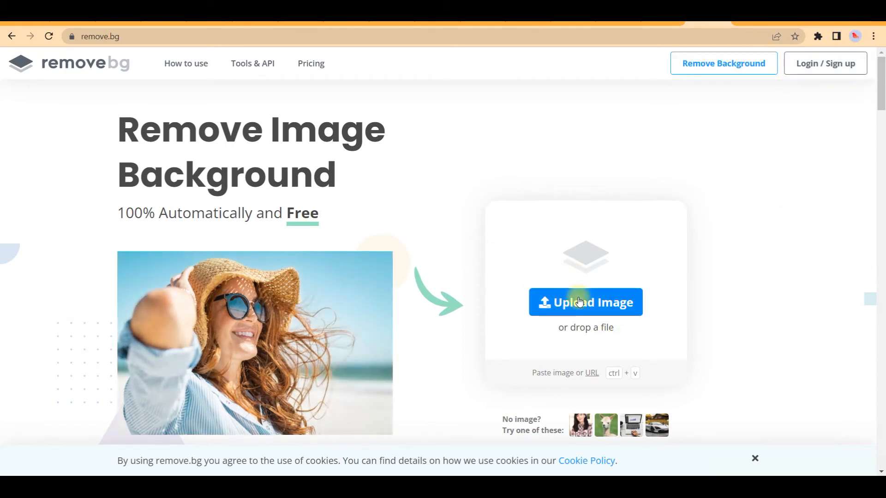
Upload A+ Objection modification.png to remove.bg for background removal
left_click(585, 302)
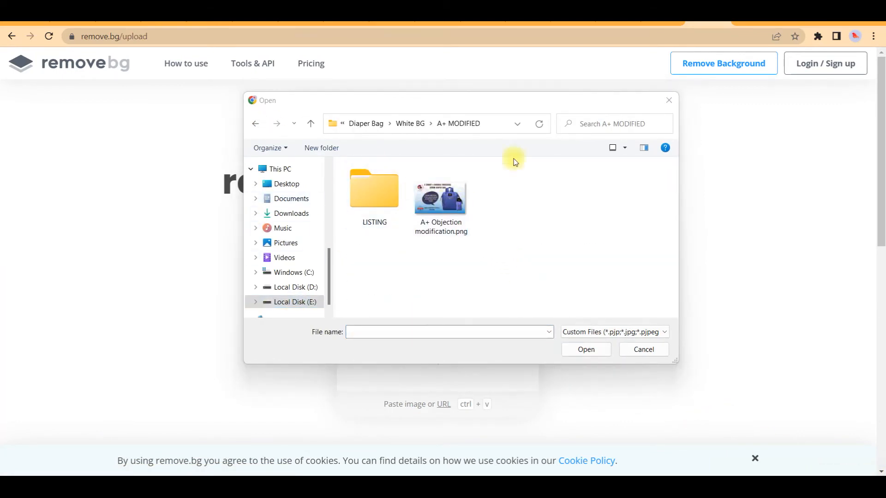
left_click(440, 197)
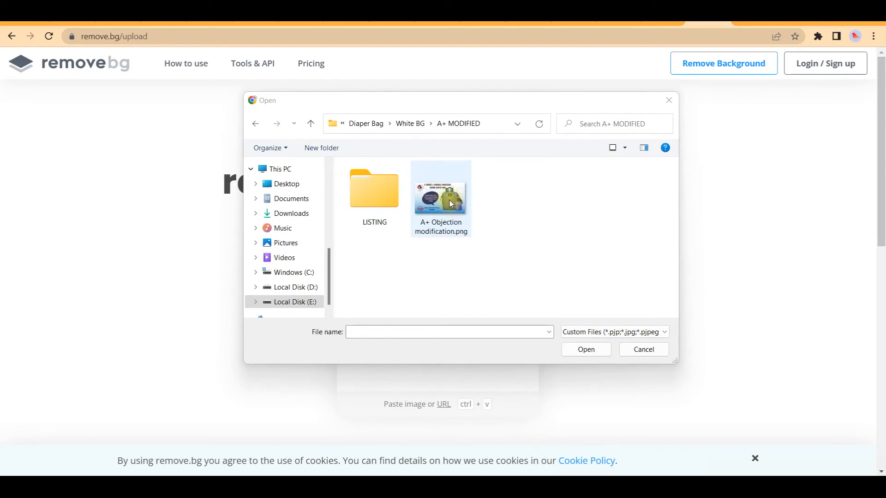
left_click(440, 191)
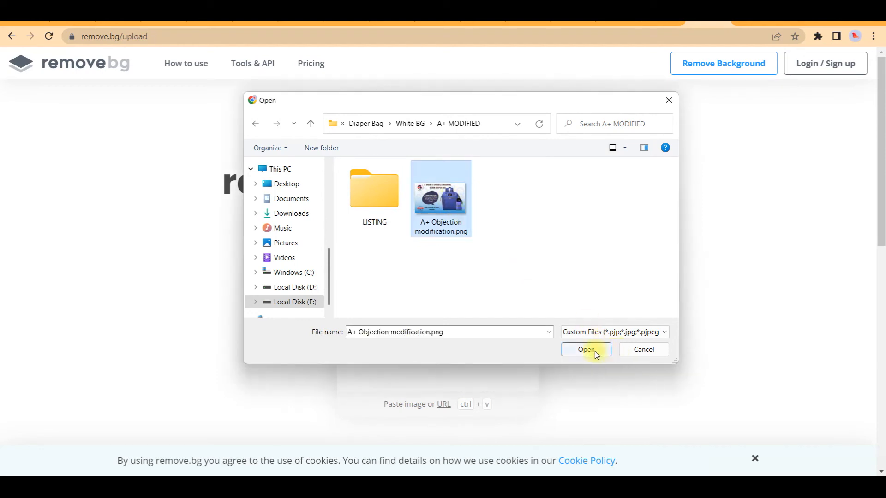
left_click(585, 349)
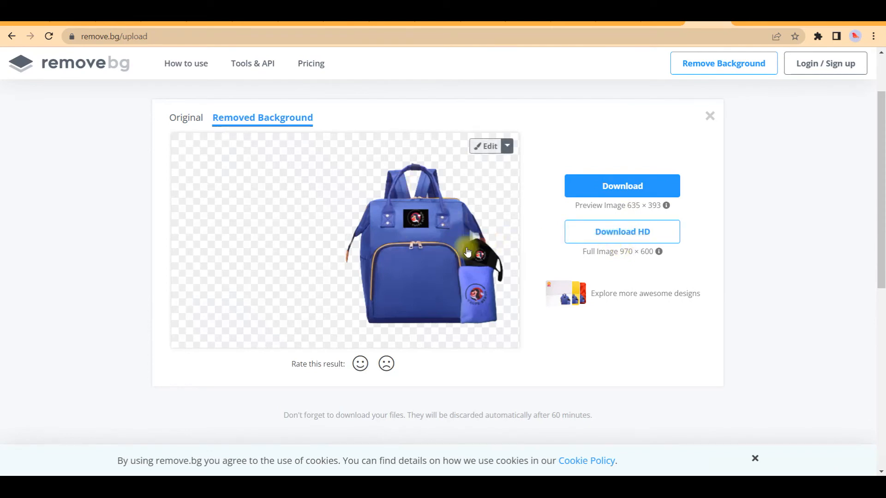
mouse_move(255, 90)
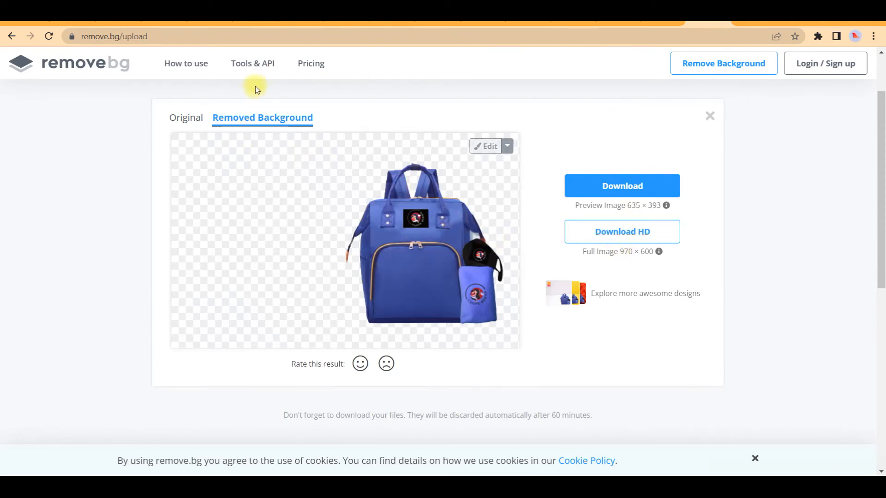
mouse_move(535, 263)
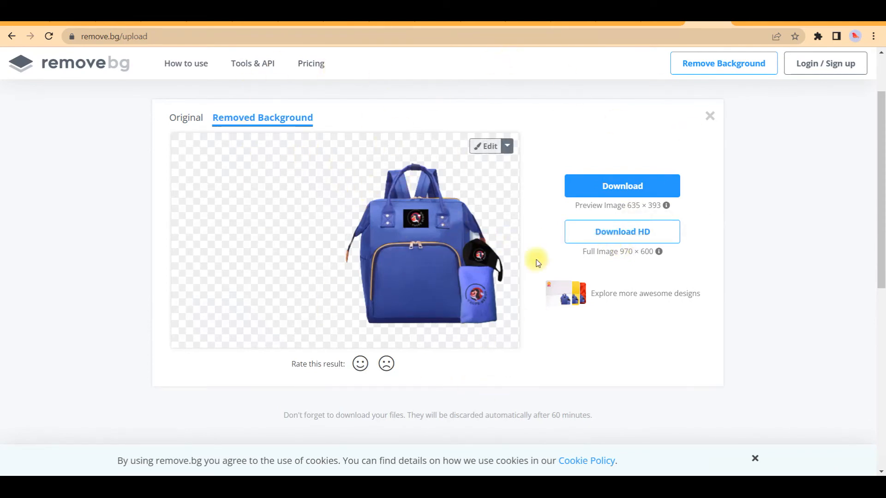
View the diaper bag's removed-background result and check the 0.25 MP preview download info
left_click(621, 186)
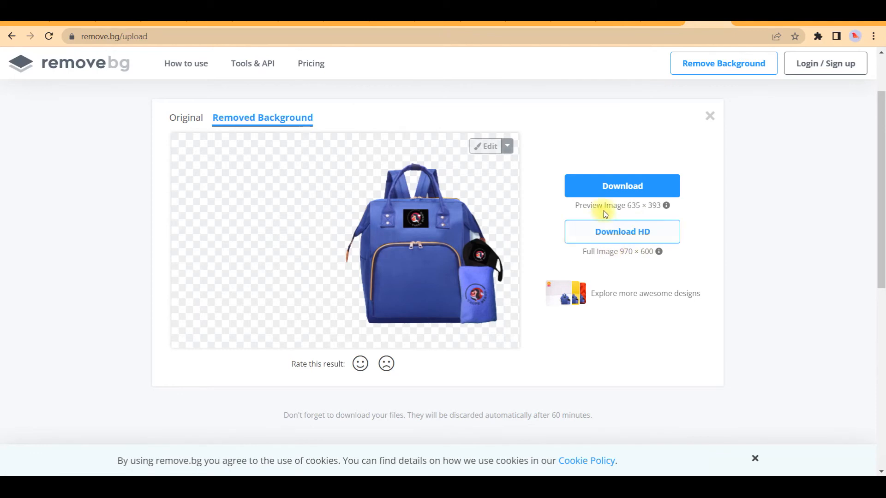
mouse_move(589, 219)
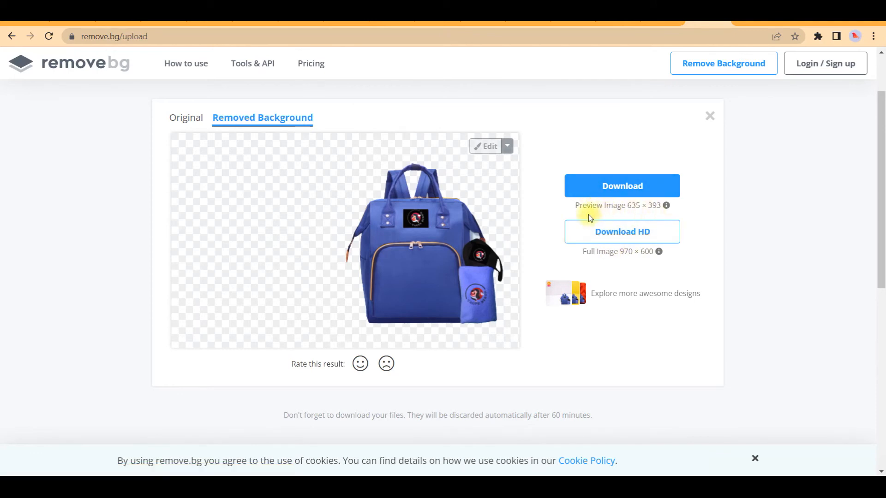
mouse_move(628, 207)
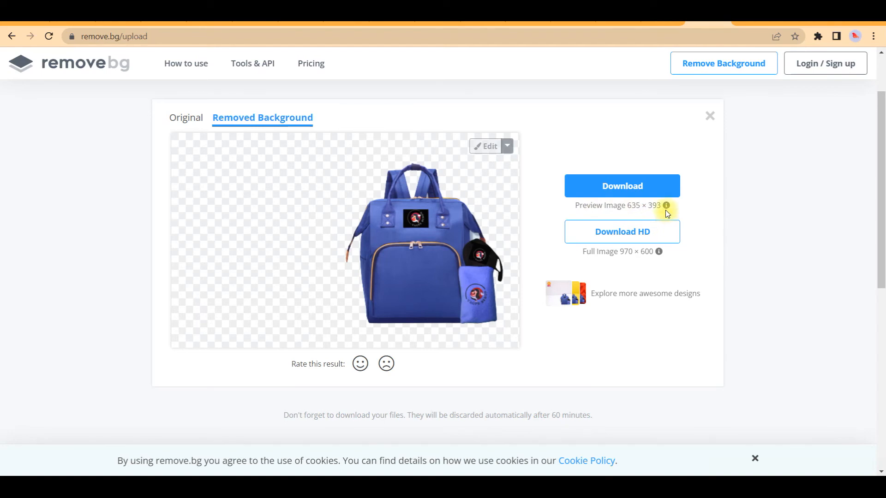
mouse_move(665, 204)
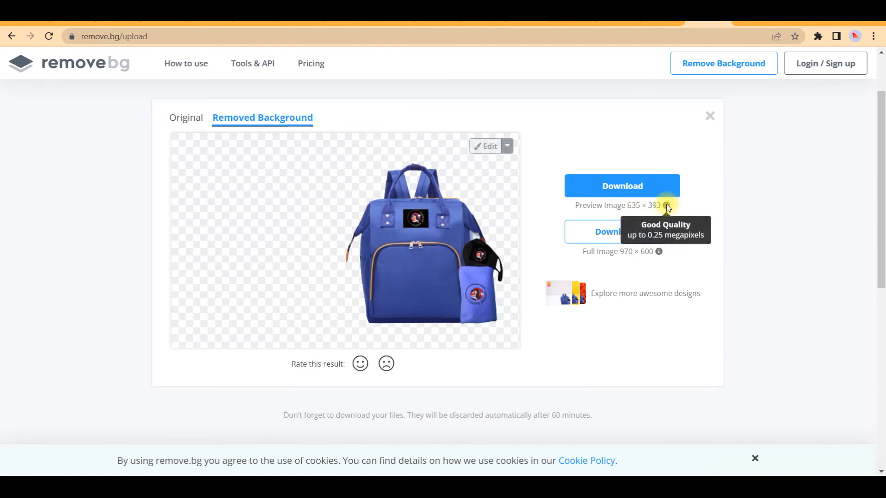
mouse_move(651, 215)
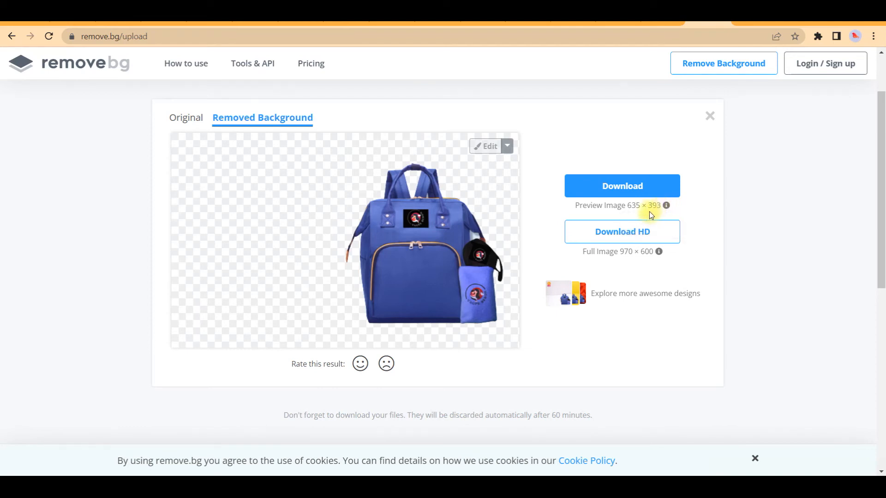
mouse_move(653, 204)
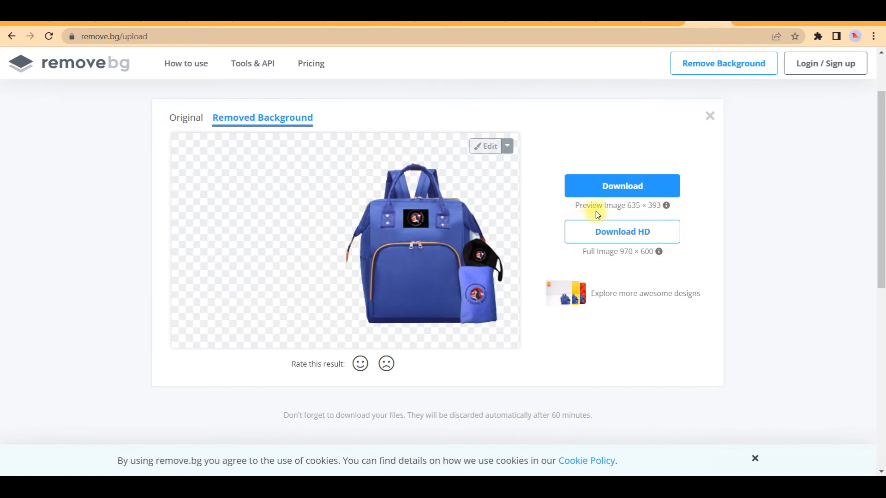
left_click(621, 186)
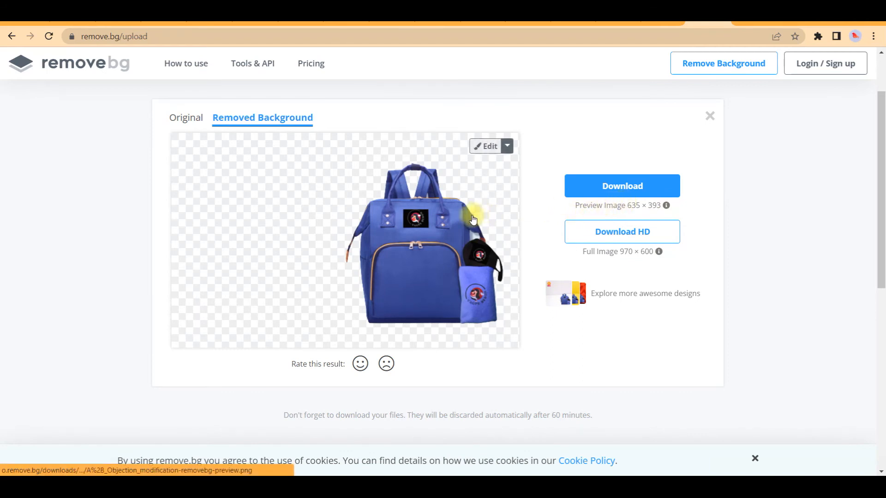
mouse_move(471, 219)
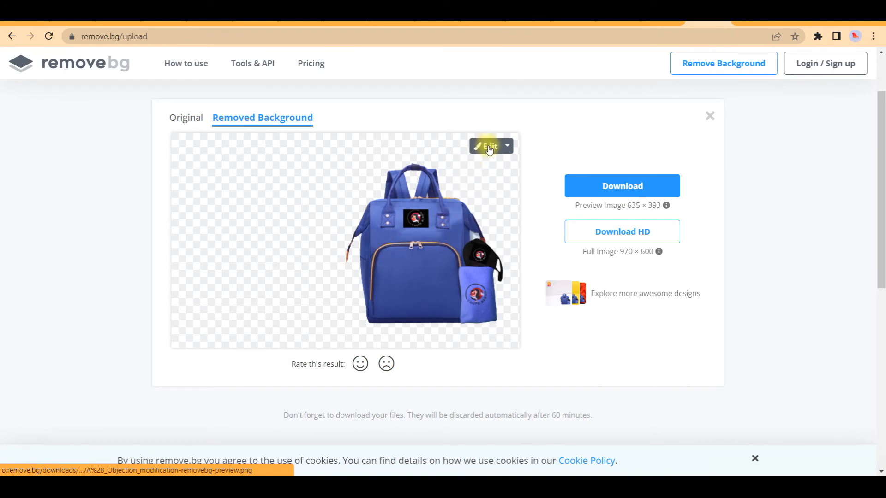
Open the bag cutout in the editor, browse background photos, and show the Erase / Restore brushes
left_click(487, 146)
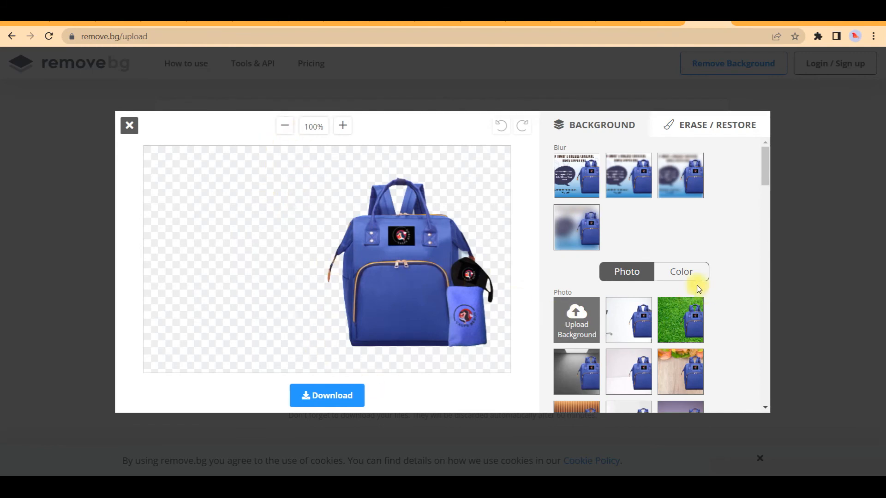
mouse_move(621, 342)
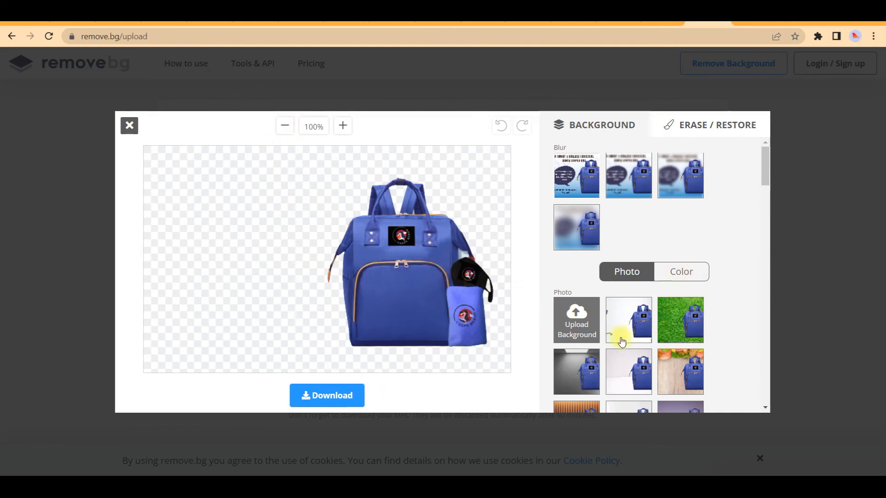
scroll("down", 3)
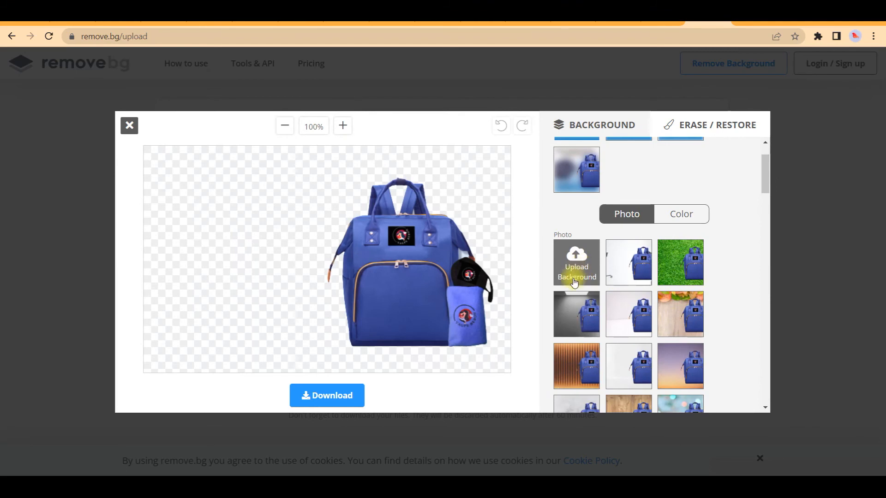
scroll("down", 3)
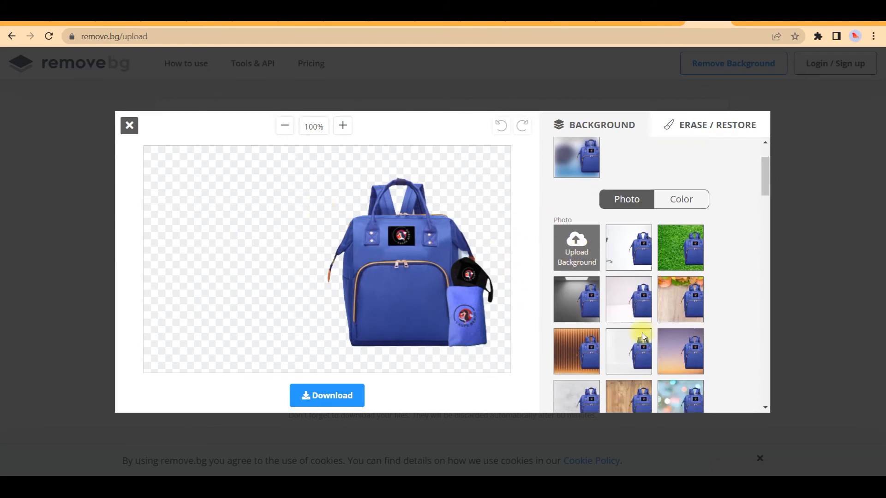
scroll("down", 3)
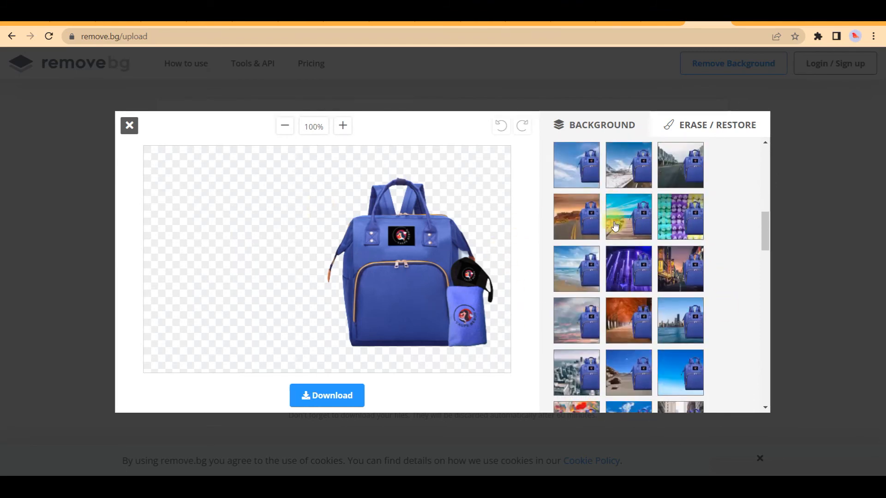
scroll("down", 3)
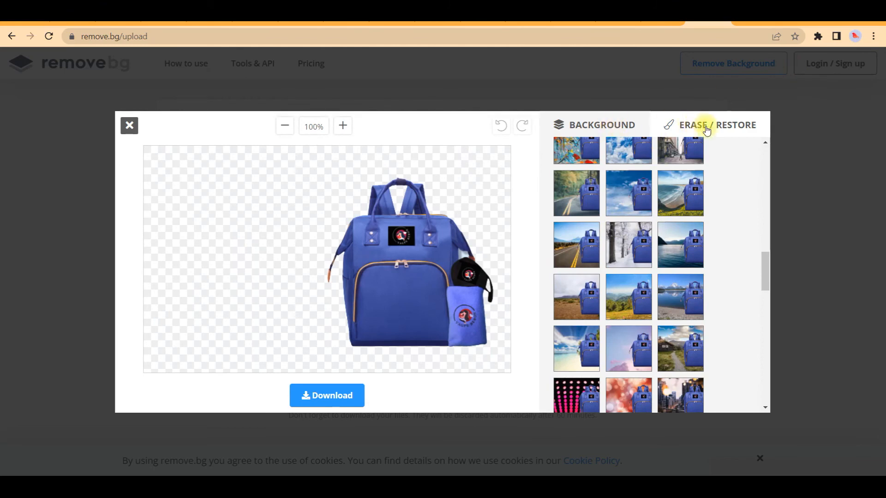
left_click(716, 125)
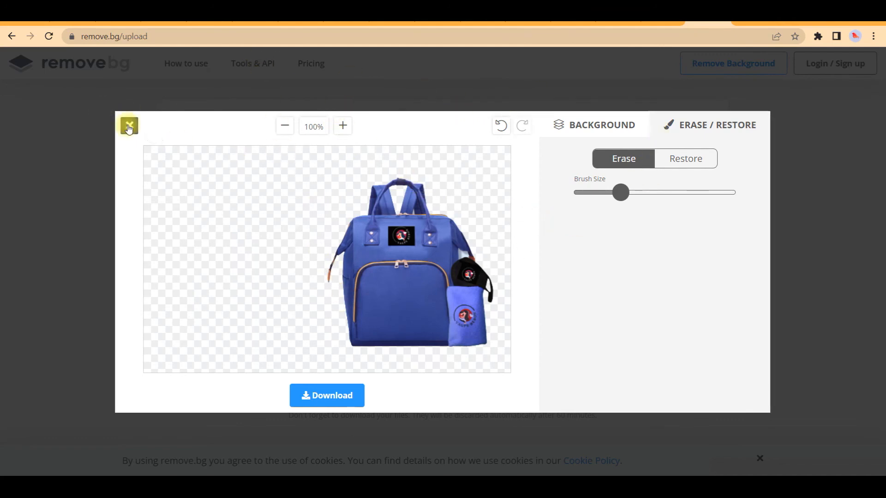
Close remove.bg's editor without editing the bag cutout
left_click(128, 125)
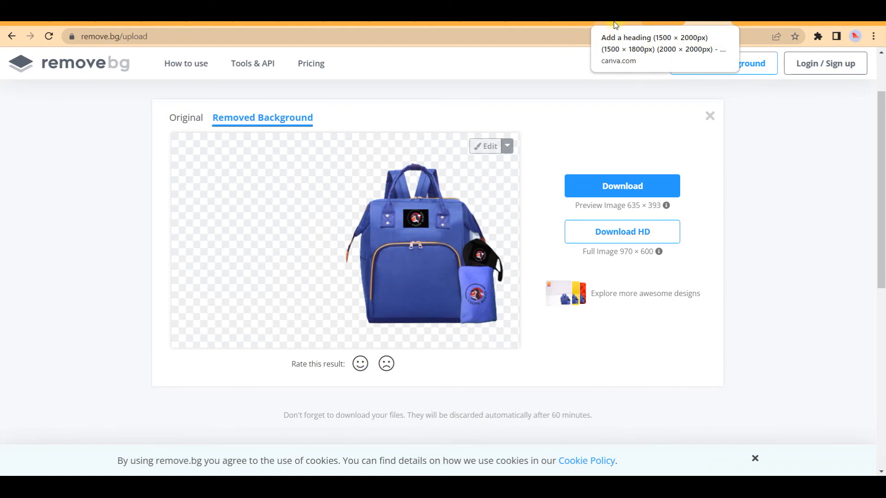
mouse_move(574, 24)
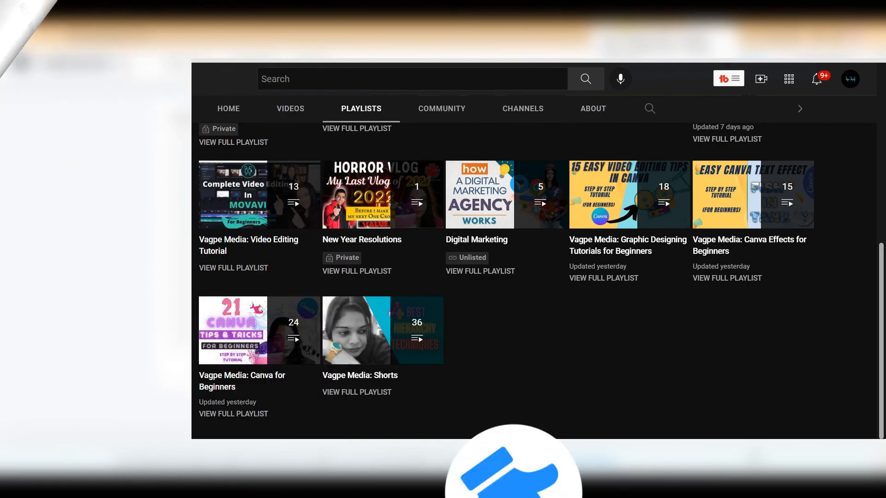
left_click(21, 78)
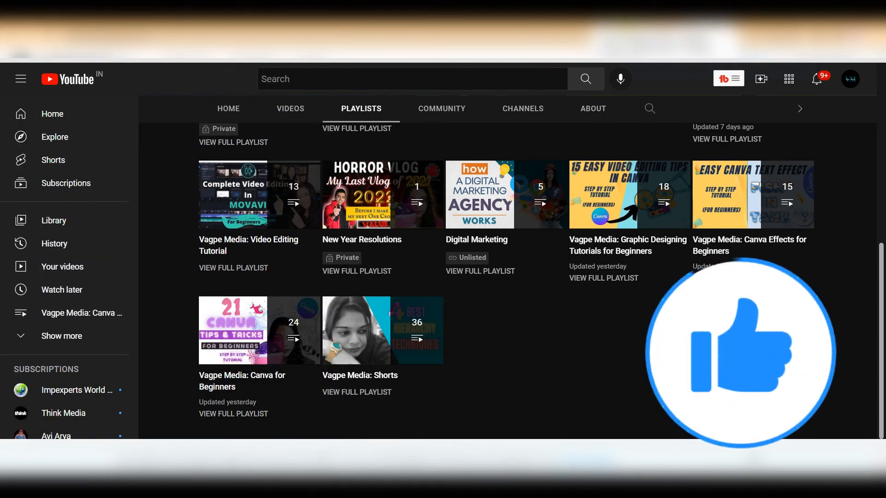